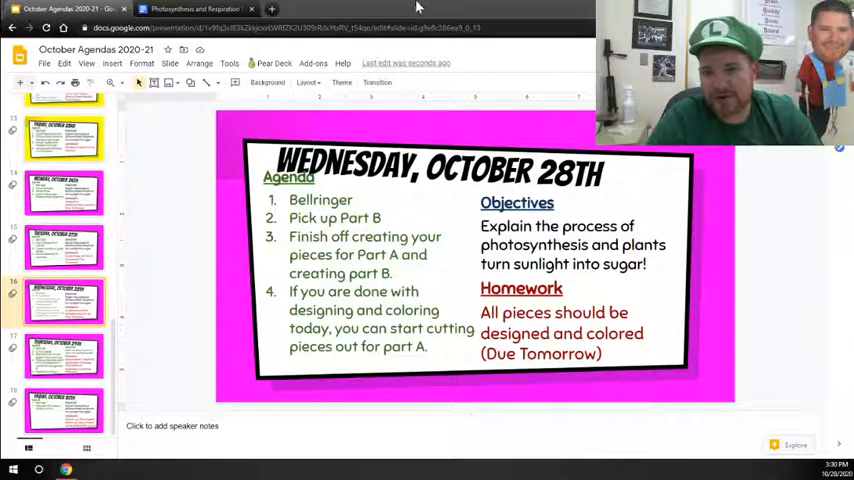
# Step: Switch to the Part B puzzle worksheet and scroll to its Photosynthesis section
pyautogui.click(210, 8)
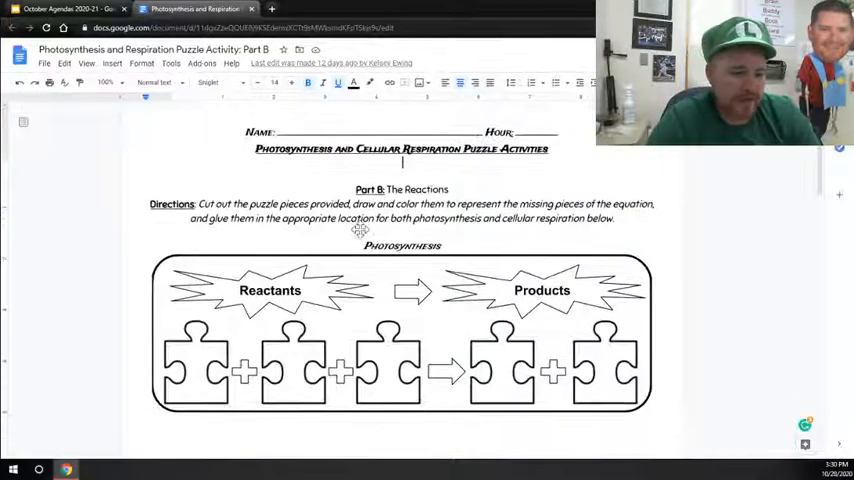
pyautogui.scroll(-3)
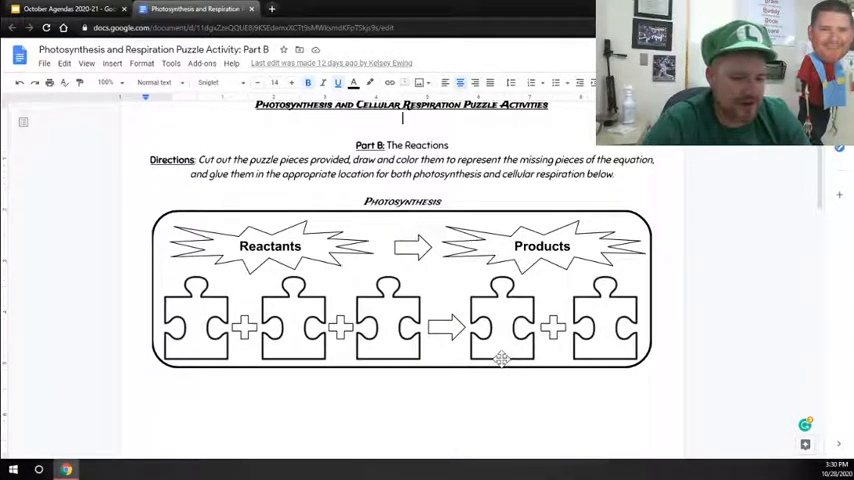
pyautogui.moveTo(338, 338)
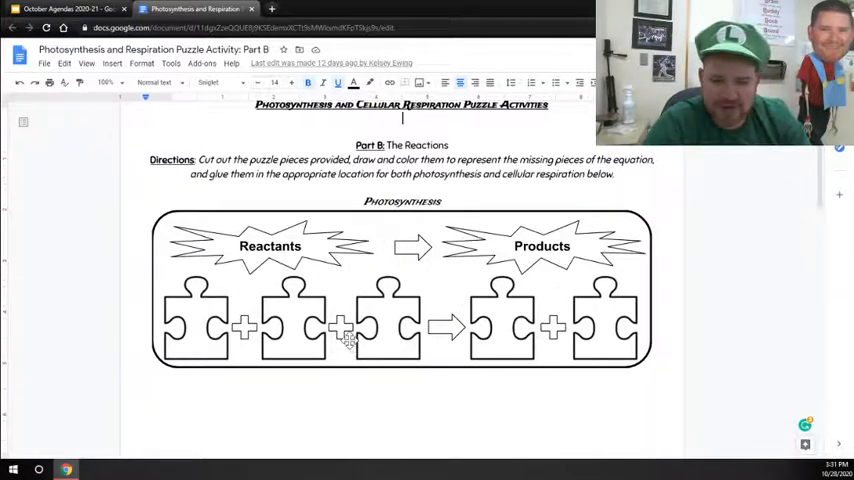
pyautogui.scroll(-3)
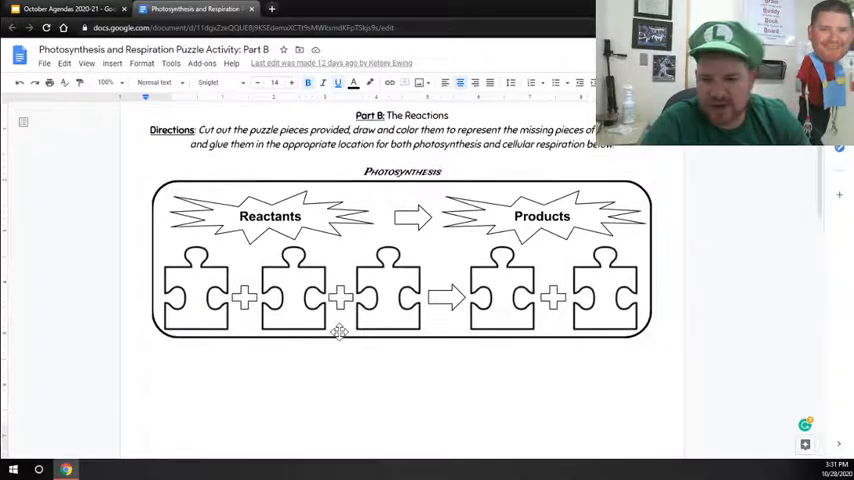
# Step: Scroll down to the Cellular Respiration page with its Reactants and Products pieces
pyautogui.scroll(-3)
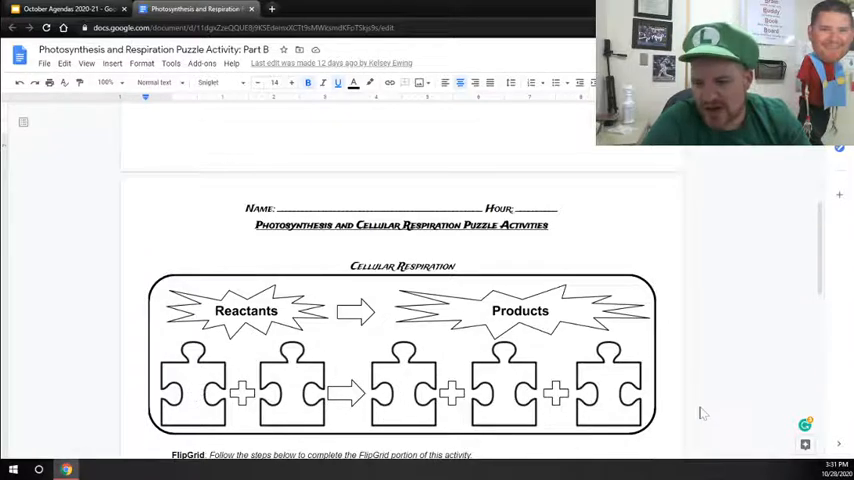
pyautogui.moveTo(258, 284)
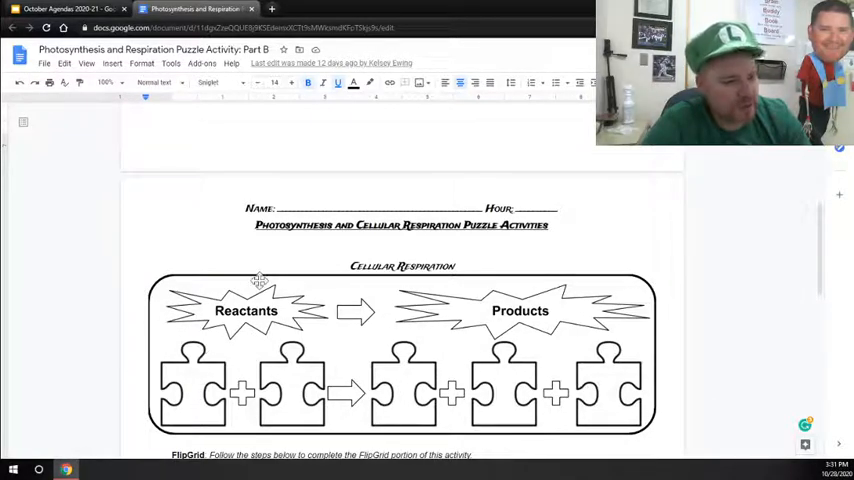